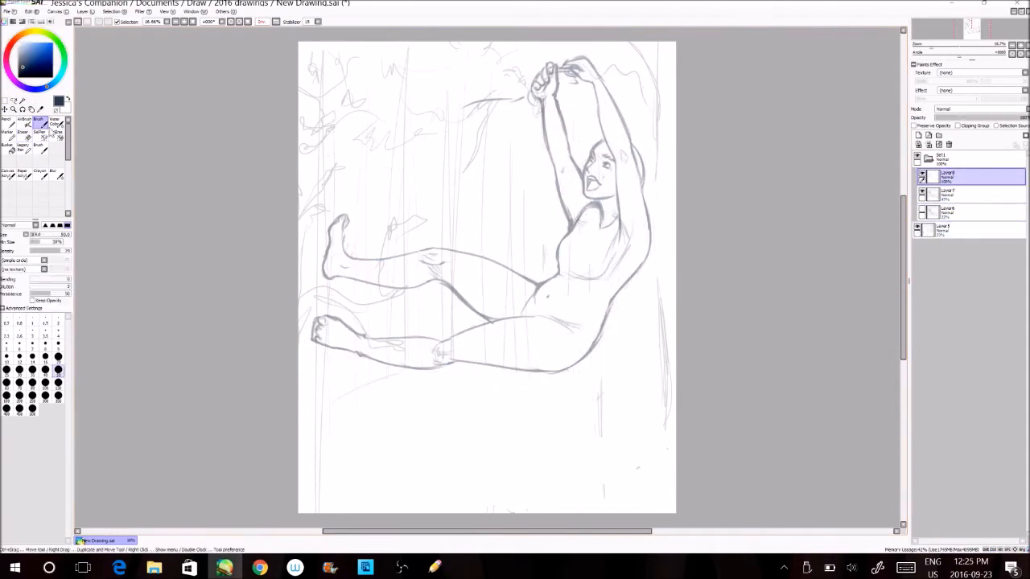
# Undo a stray stroke while inking the face, eyes, mouth and neck
pyautogui.press('ctrl+z')
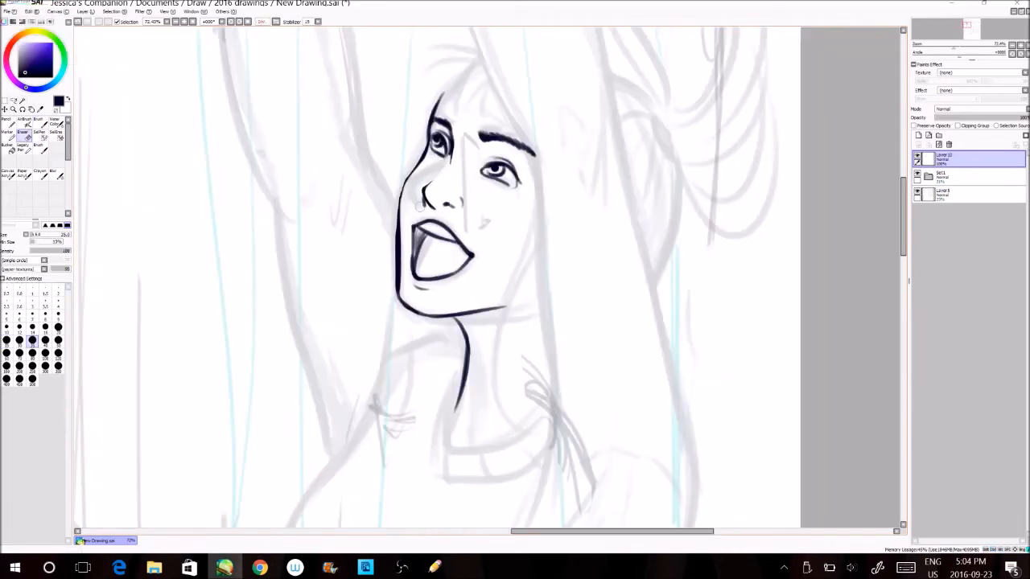
# Undo the last two bad line-art strokes on the hair and arms
pyautogui.press('ctrl+z')
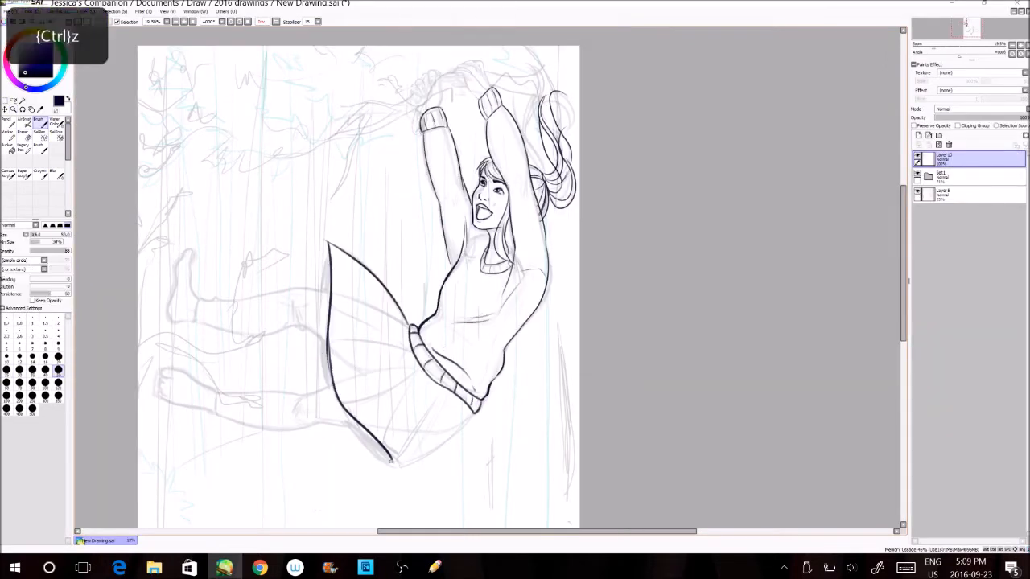
pyautogui.press('ctrl+z')
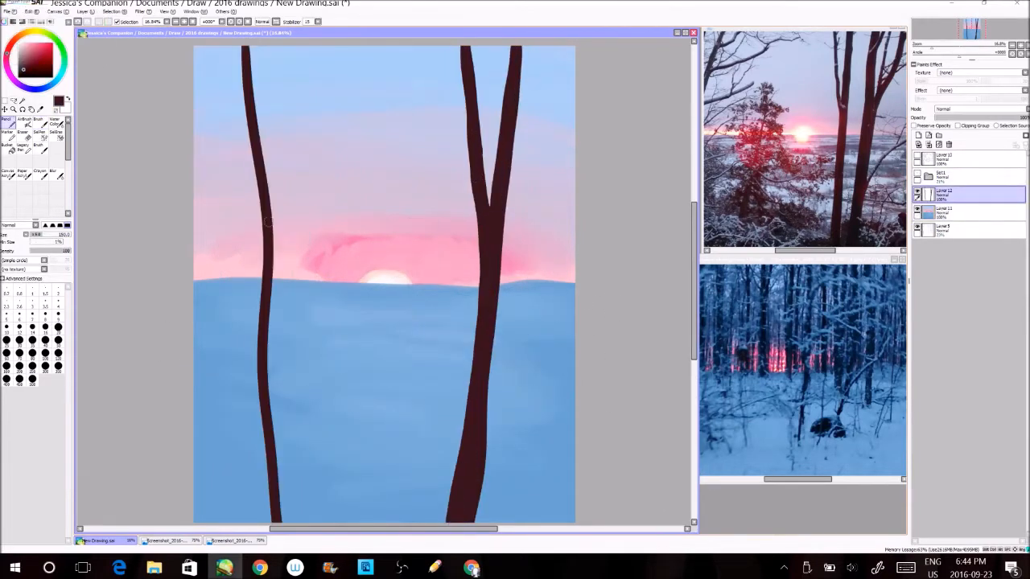
# Undo the last two tree strokes in the snowy forest
pyautogui.press('ctrl+z')
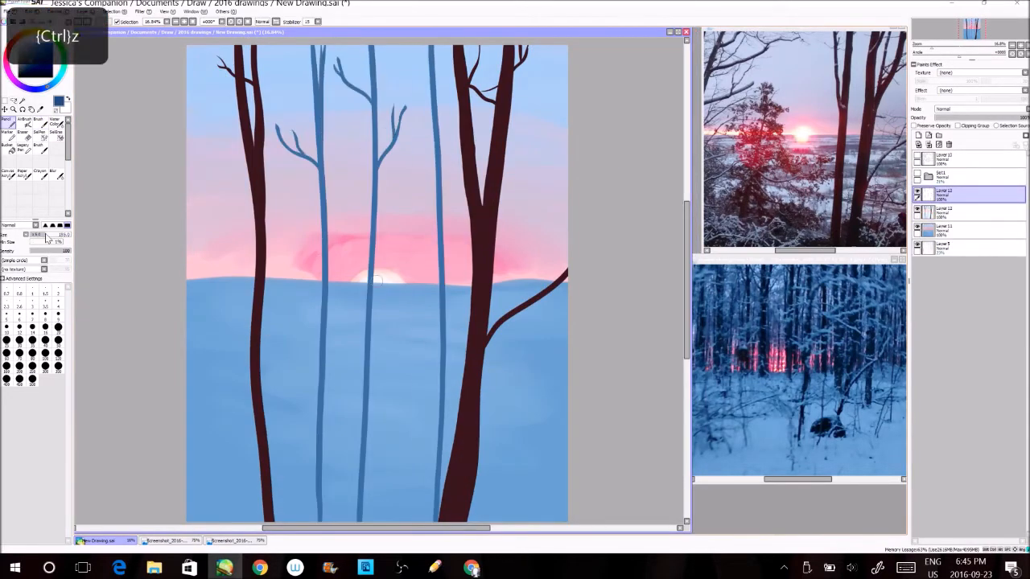
pyautogui.press('ctrl+z')
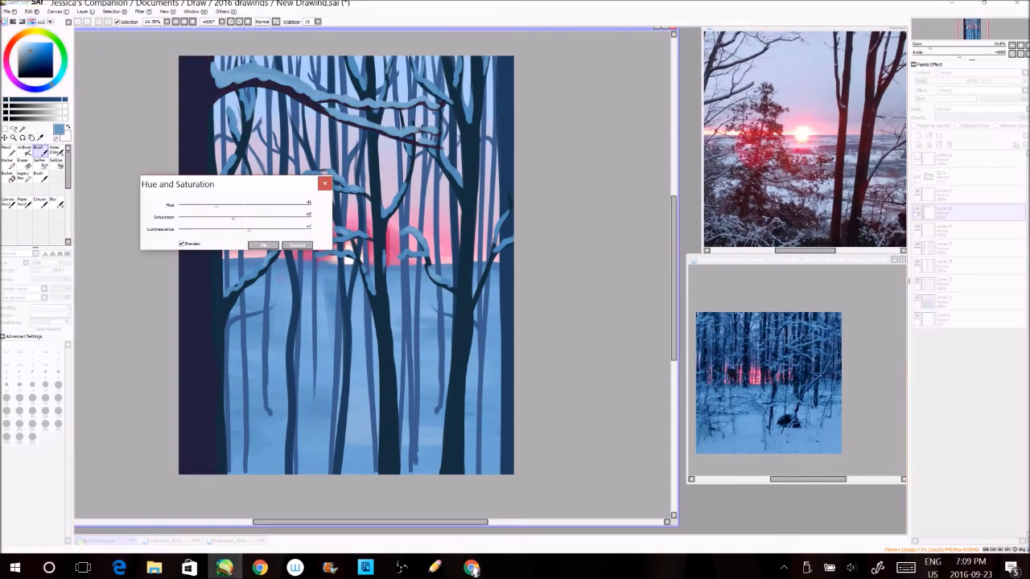
# Apply the Hue and Saturation adjustment, save the painting, and undo unwanted strokes
pyautogui.click(264, 246)
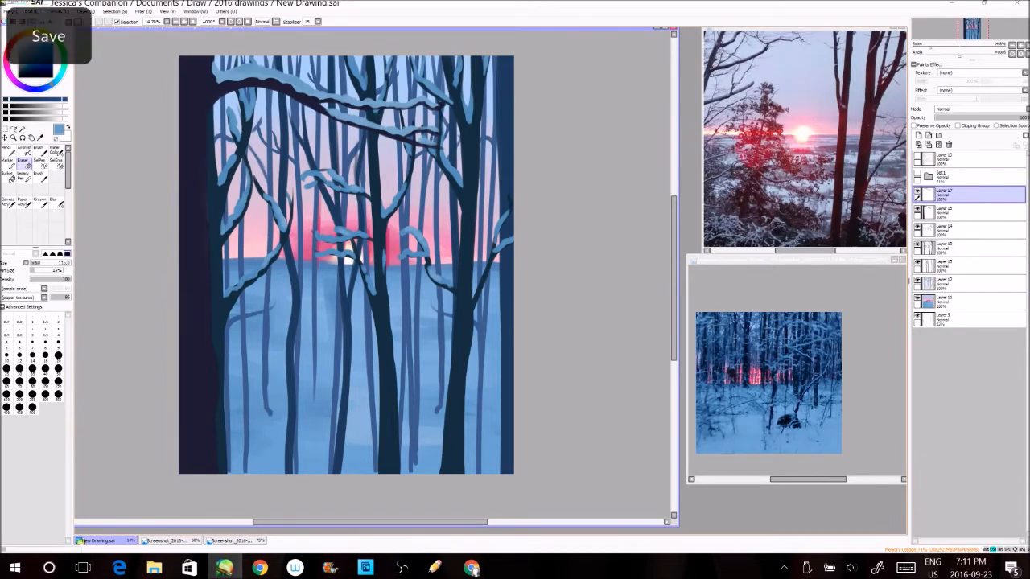
pyautogui.press('ctrl+z')
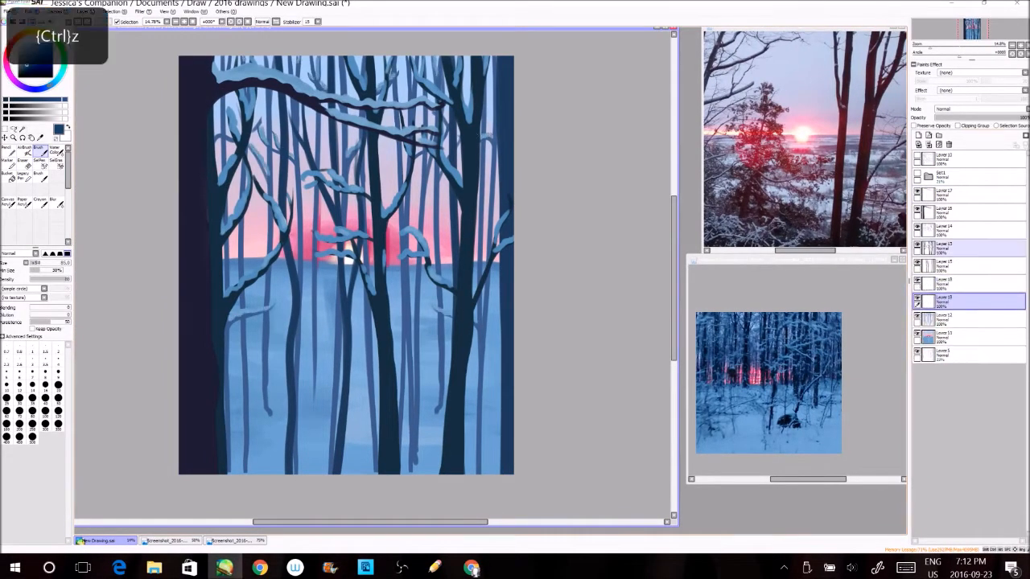
pyautogui.press('Ctrl+Z')
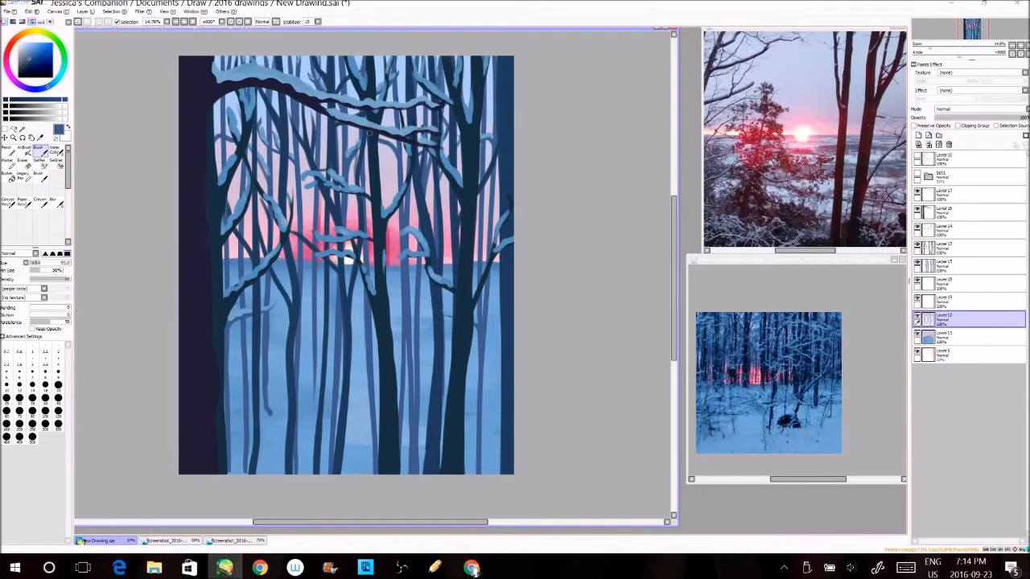
pyautogui.press('ctrl+z')
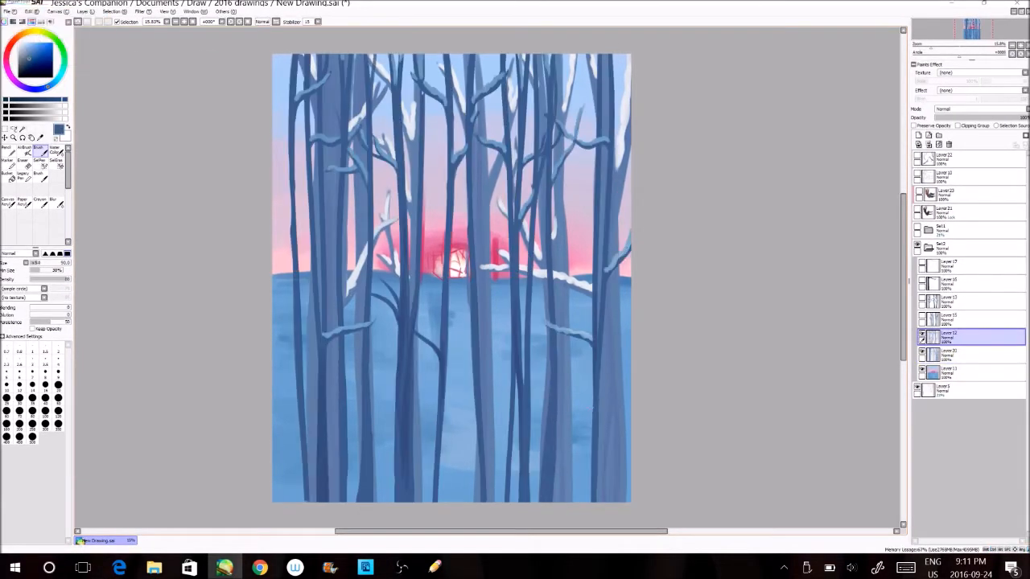
# Undo a stroke while painting the dark snowy foreground trees
pyautogui.press('ctrl+z')
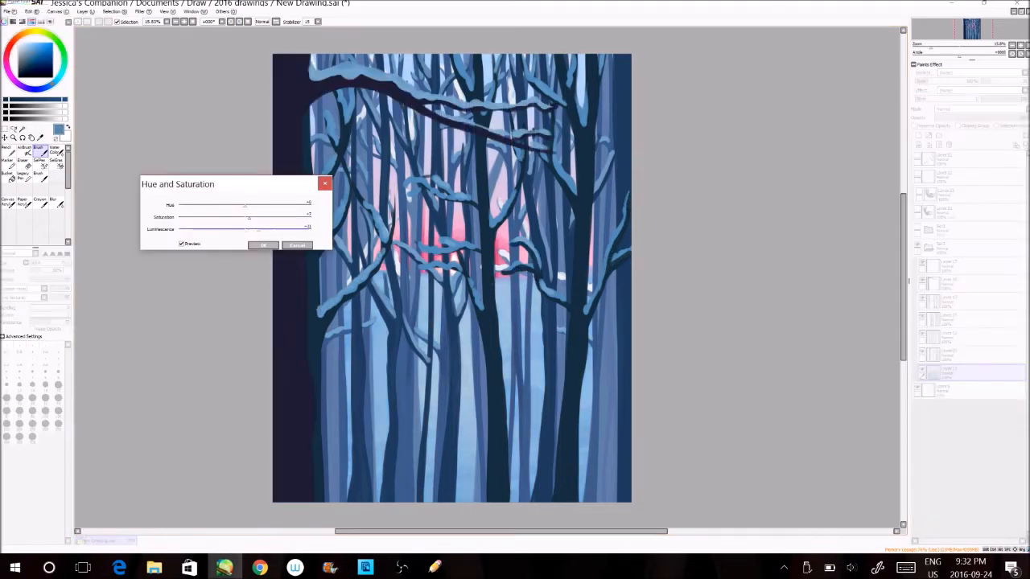
# Confirm the Hue and Saturation adjustment twice, with a panel click in between
pyautogui.click(263, 245)
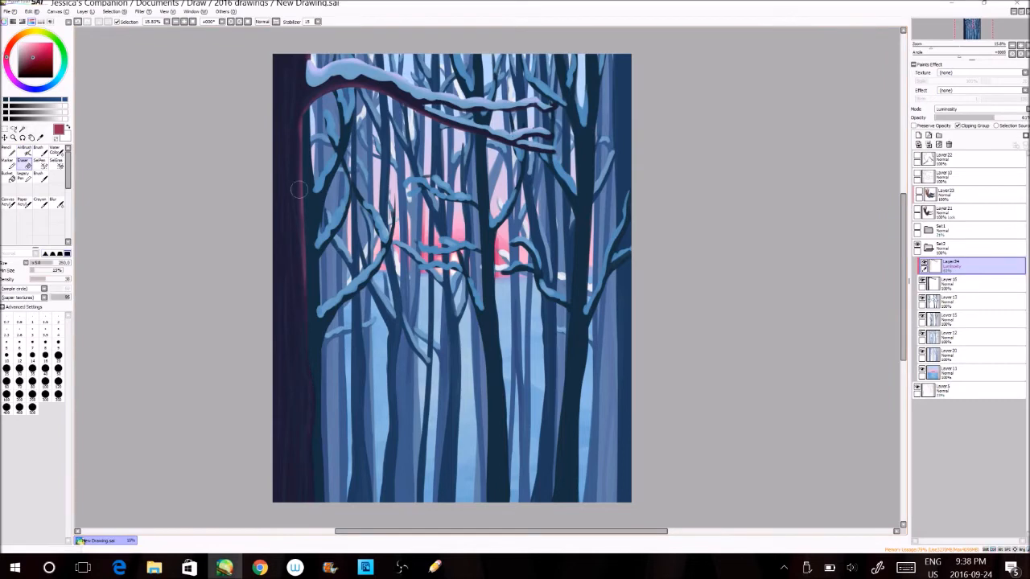
pyautogui.click(950, 264)
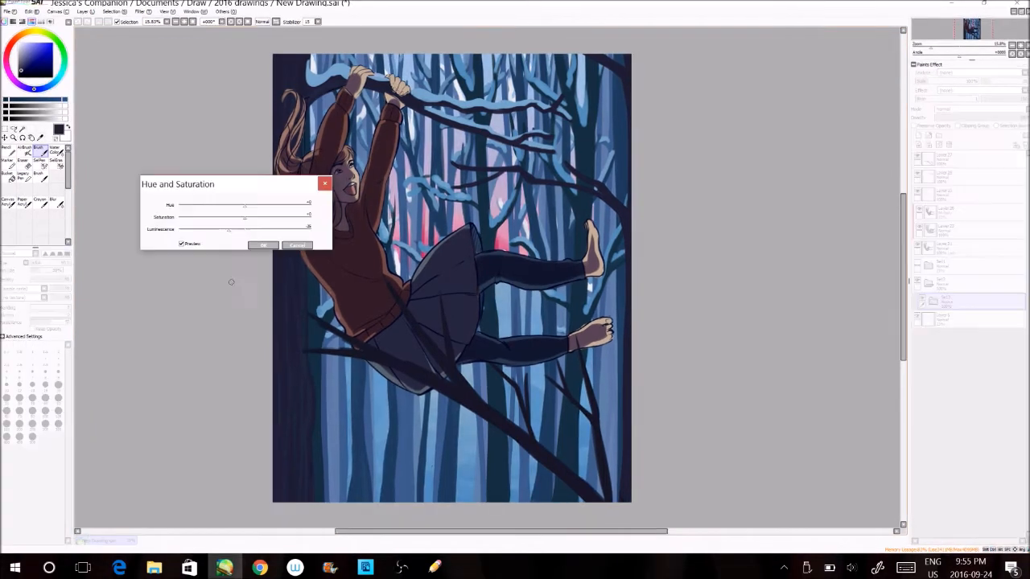
pyautogui.click(263, 245)
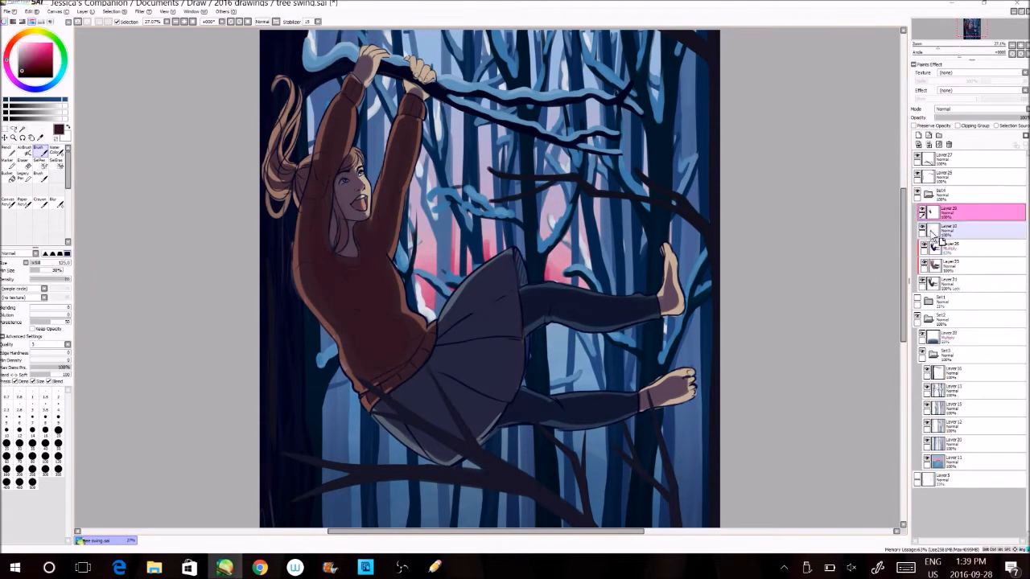
# Select a shading layer in the Layer panel for the girl's figure
pyautogui.click(965, 229)
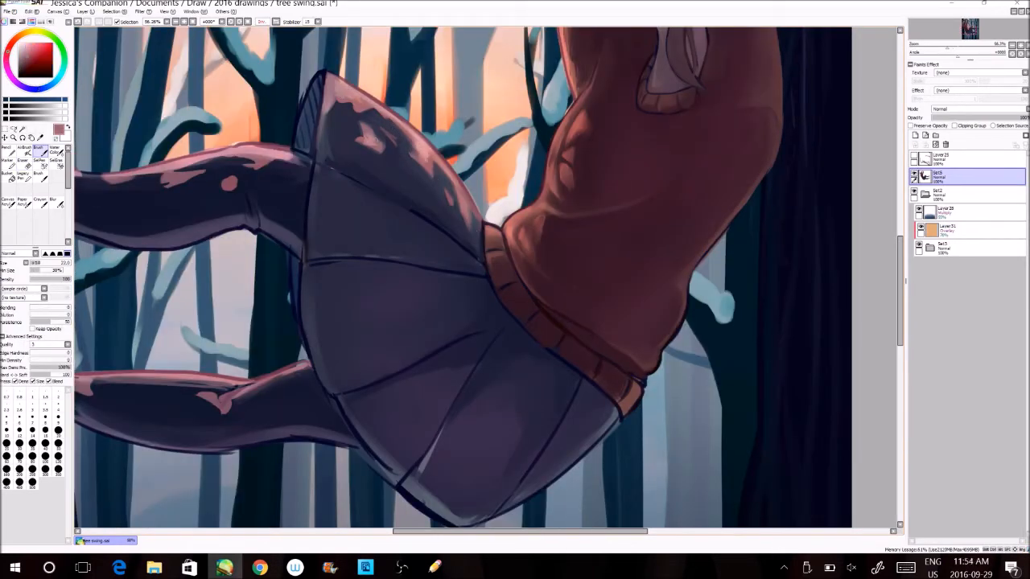
# Pick highlight and shadow colours for the skirt pleats
pyautogui.click(24, 77)
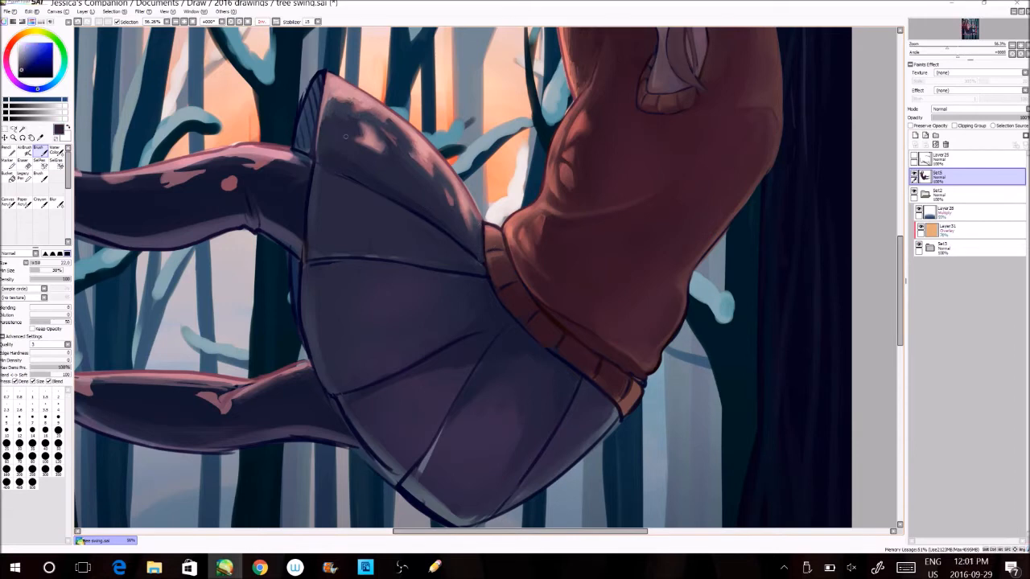
pyautogui.click(36, 58)
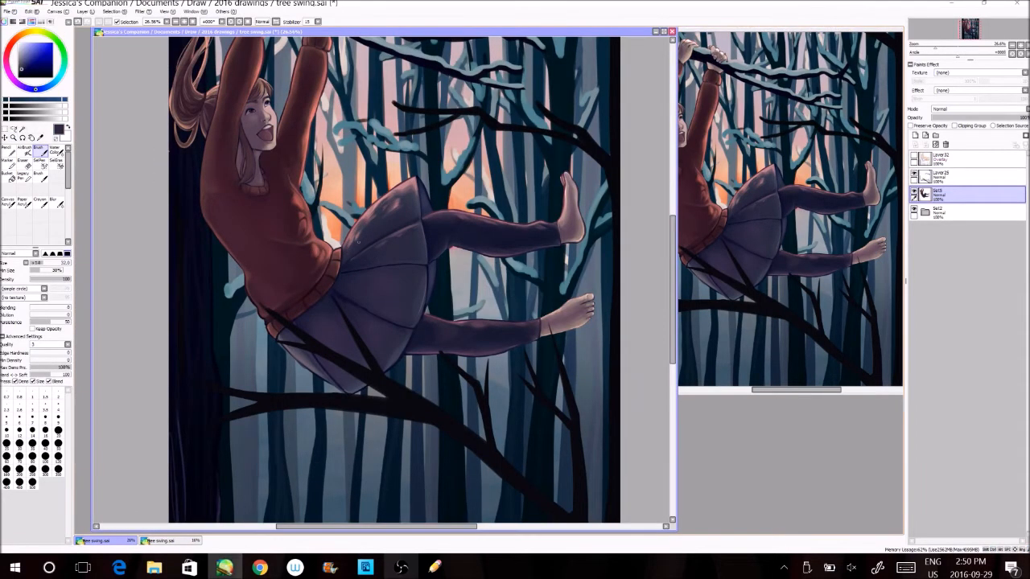
# Undo two stray brush strokes on the skirt and leggings, then refine the pleats
pyautogui.press('ctrl+z')
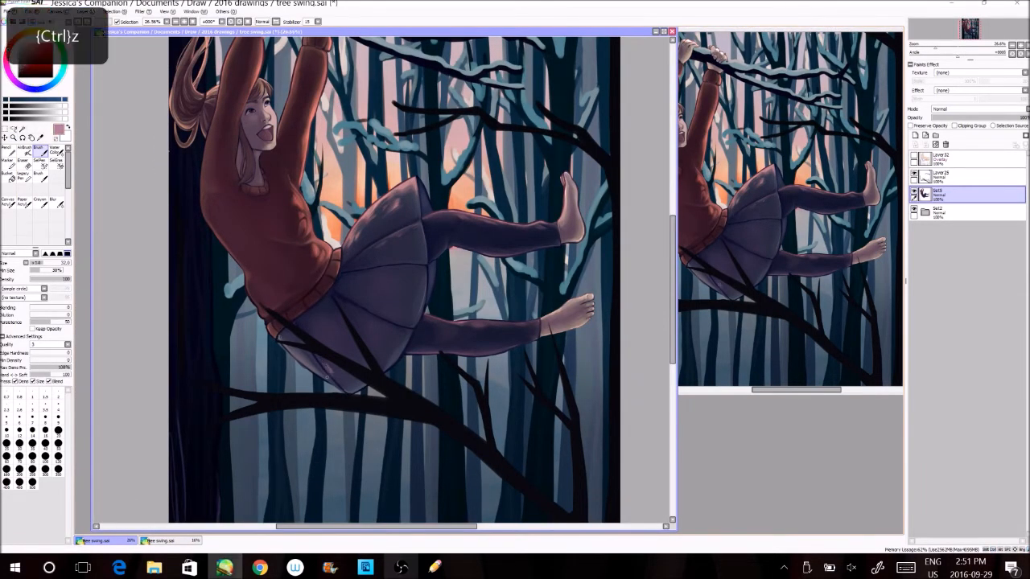
pyautogui.press('ctrl+z')
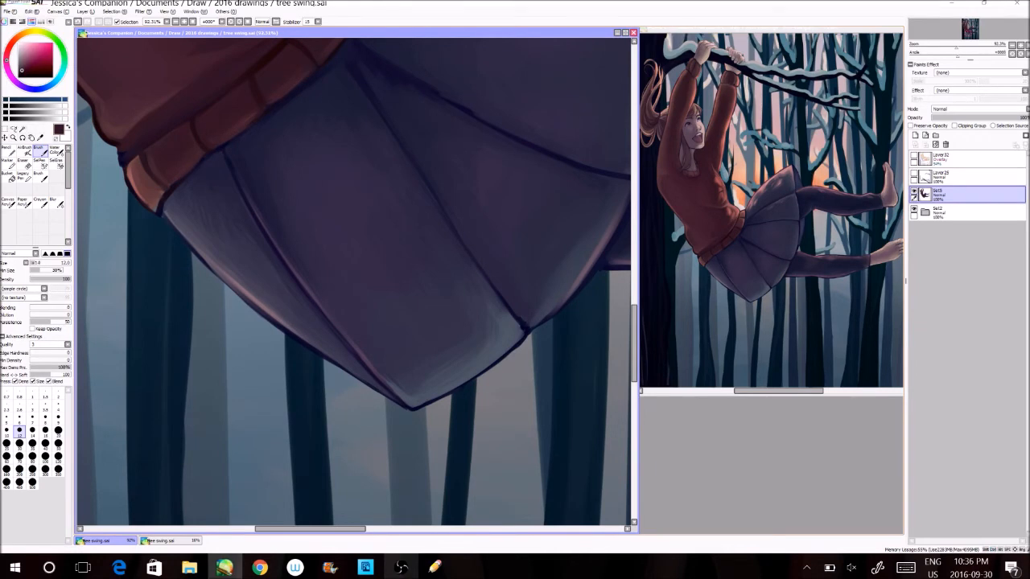
pyautogui.click(389, 309)
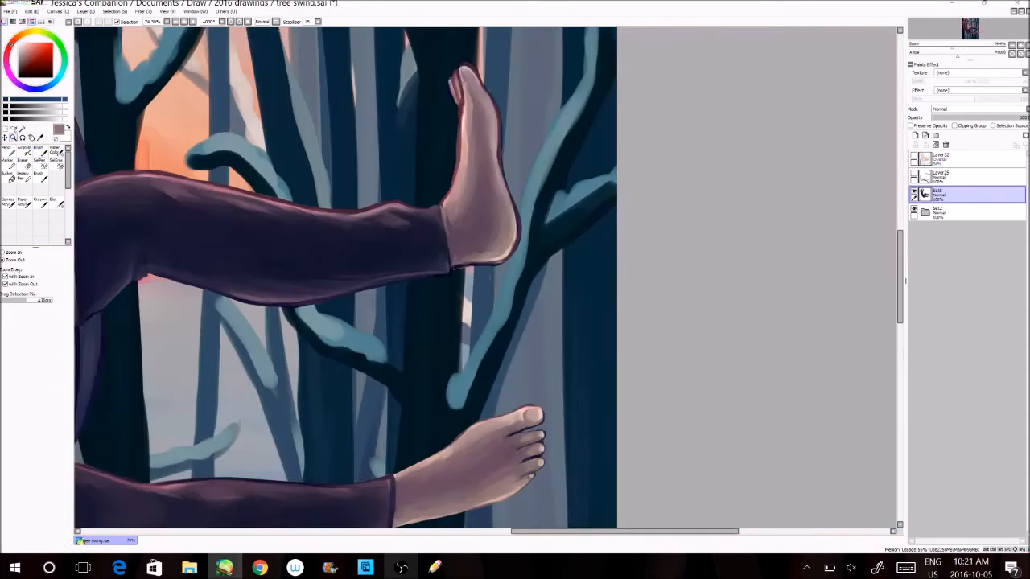
# Pick a tool to zoom in on the girl's bare feet
pyautogui.click(25, 151)
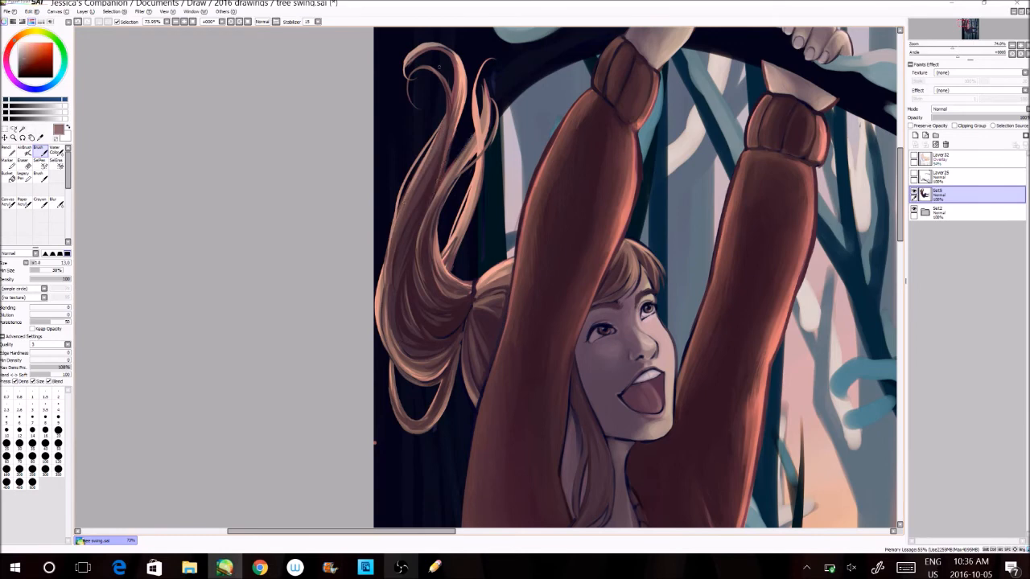
# Undo the last three brush strokes on the girl's hair and face shading
pyautogui.press('ctrl+z')
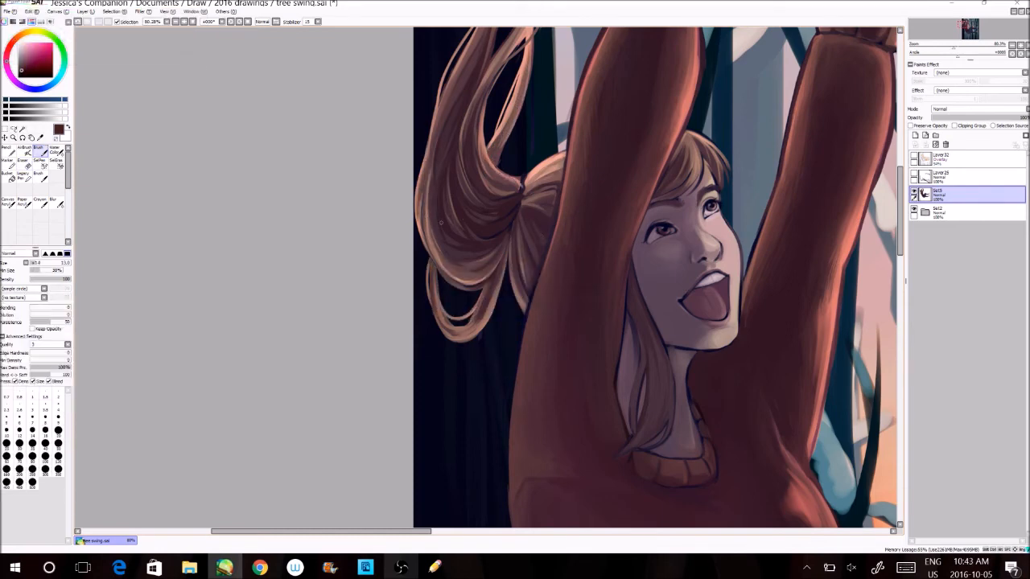
pyautogui.press('ctrl+z')
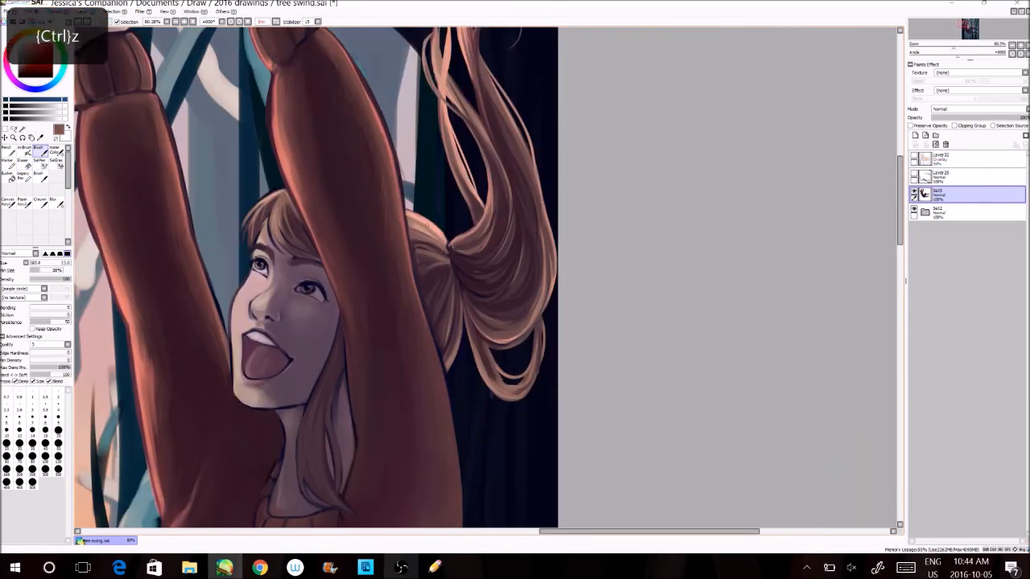
pyautogui.press('ctrl+z')
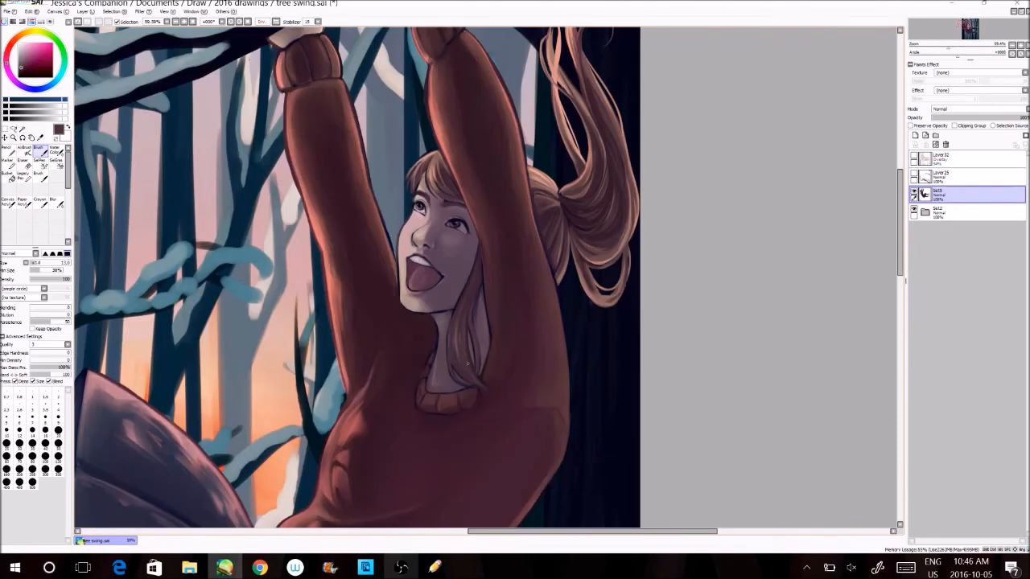